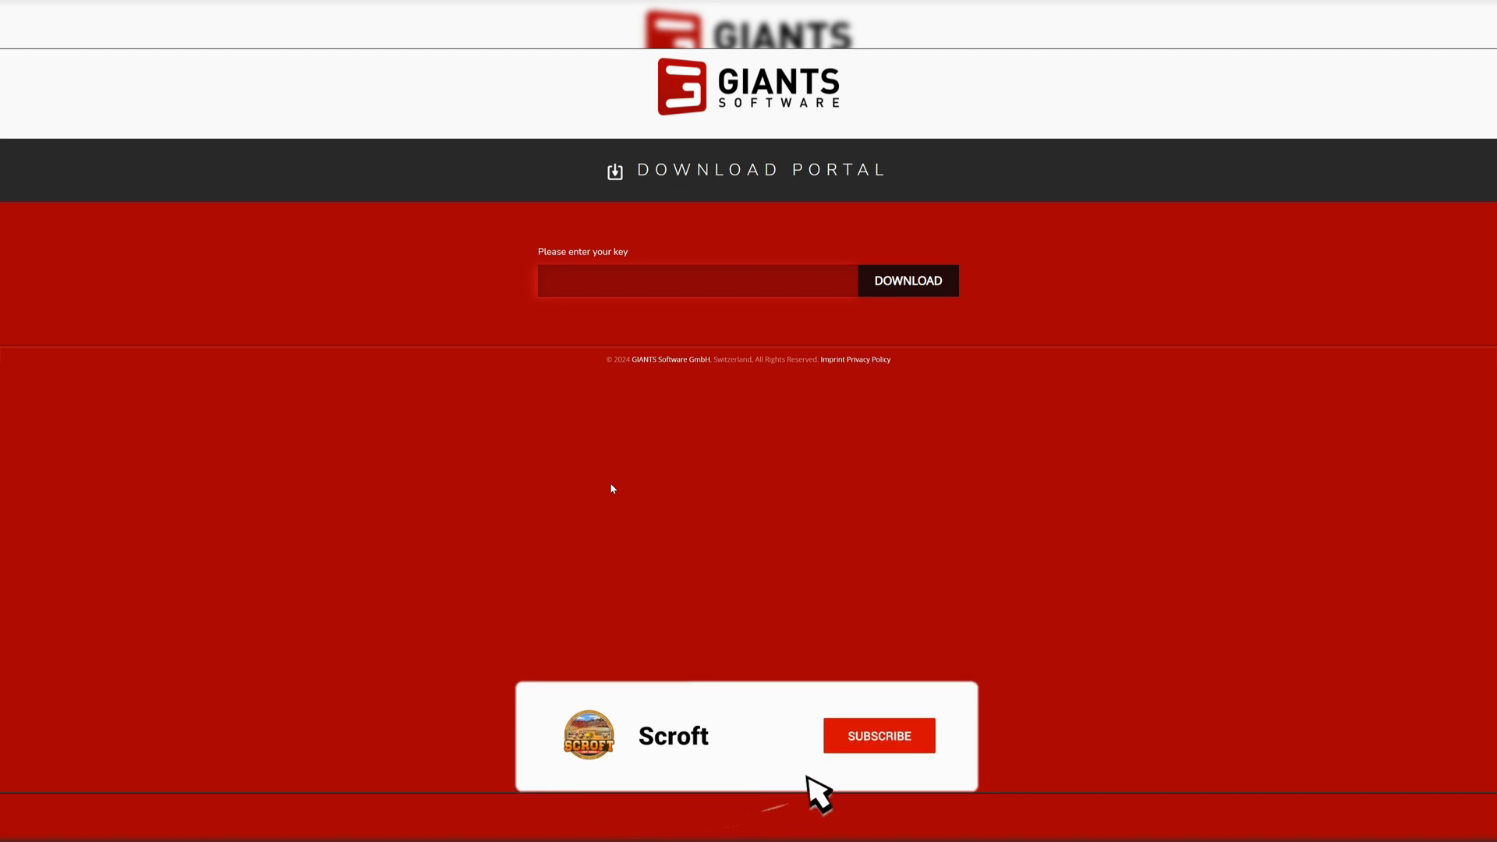
Bring the Steam client forward with the Add Non-Steam Game dialog listing installed programs.
click(879, 736)
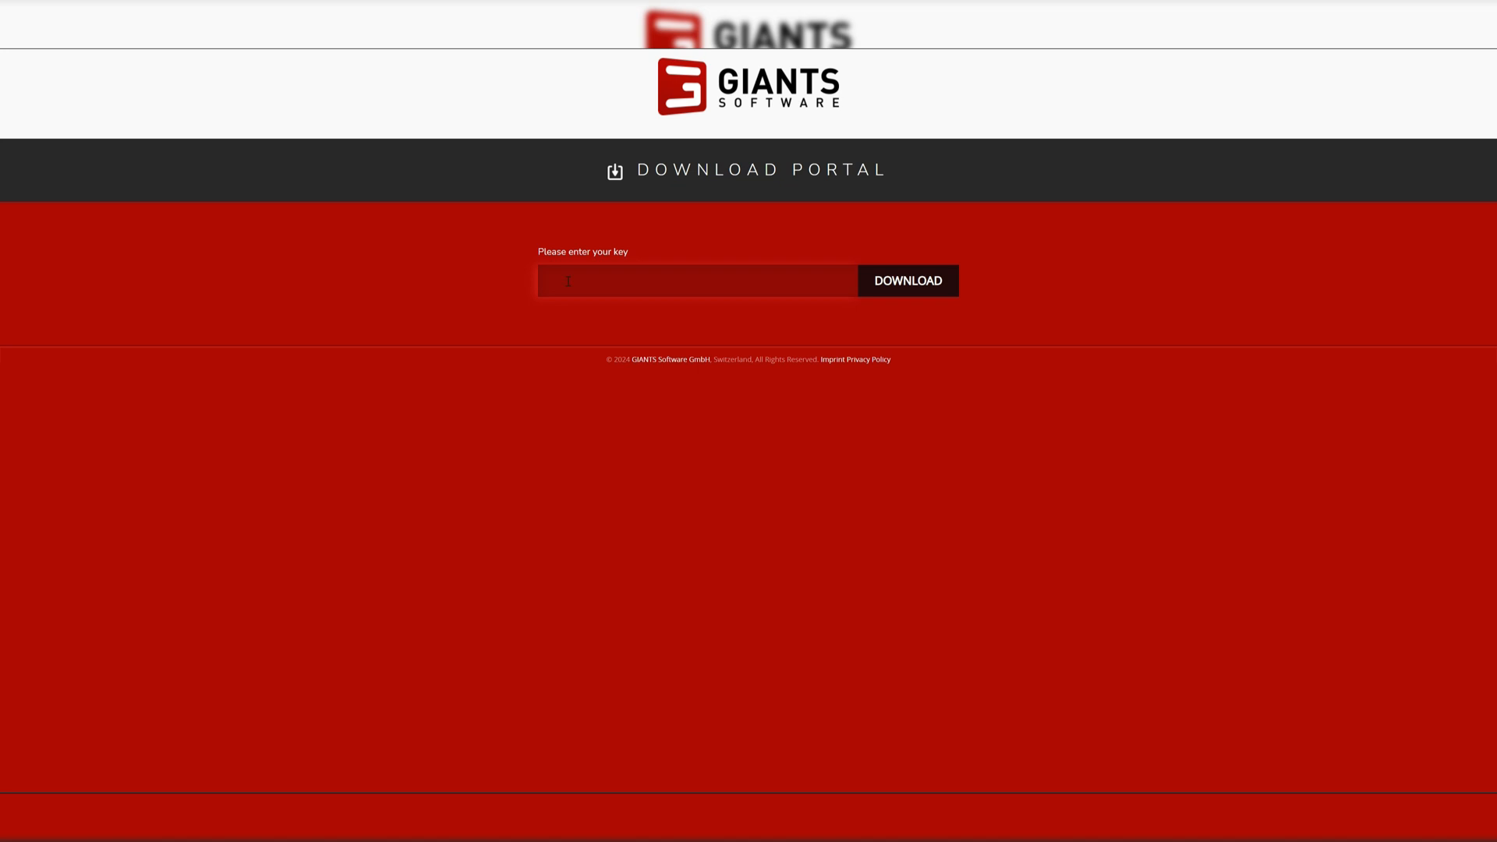
mouse_move(350, 328)
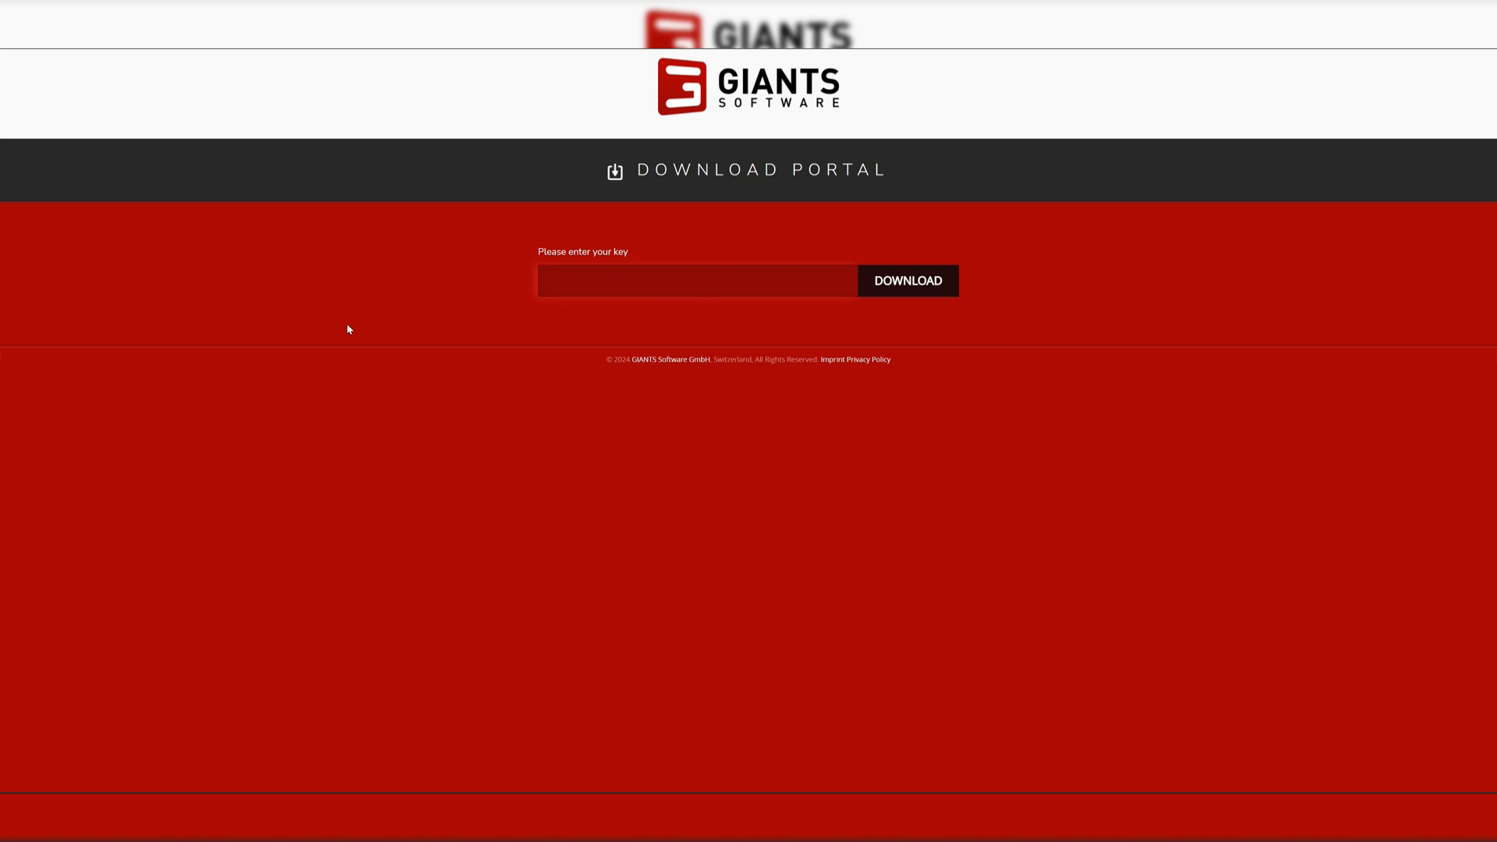
mouse_move(714, 518)
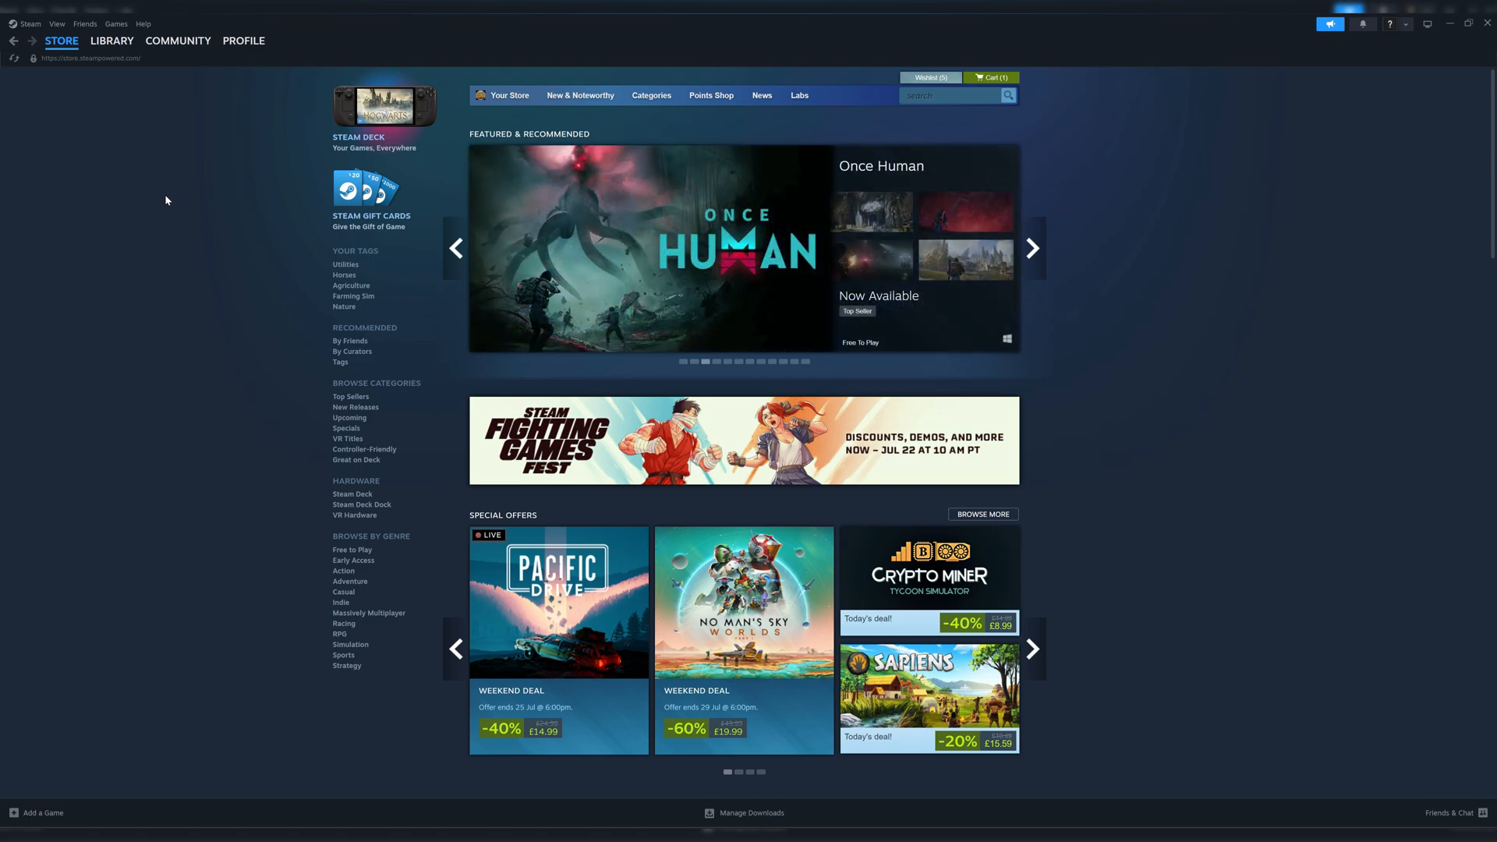
mouse_move(184, 151)
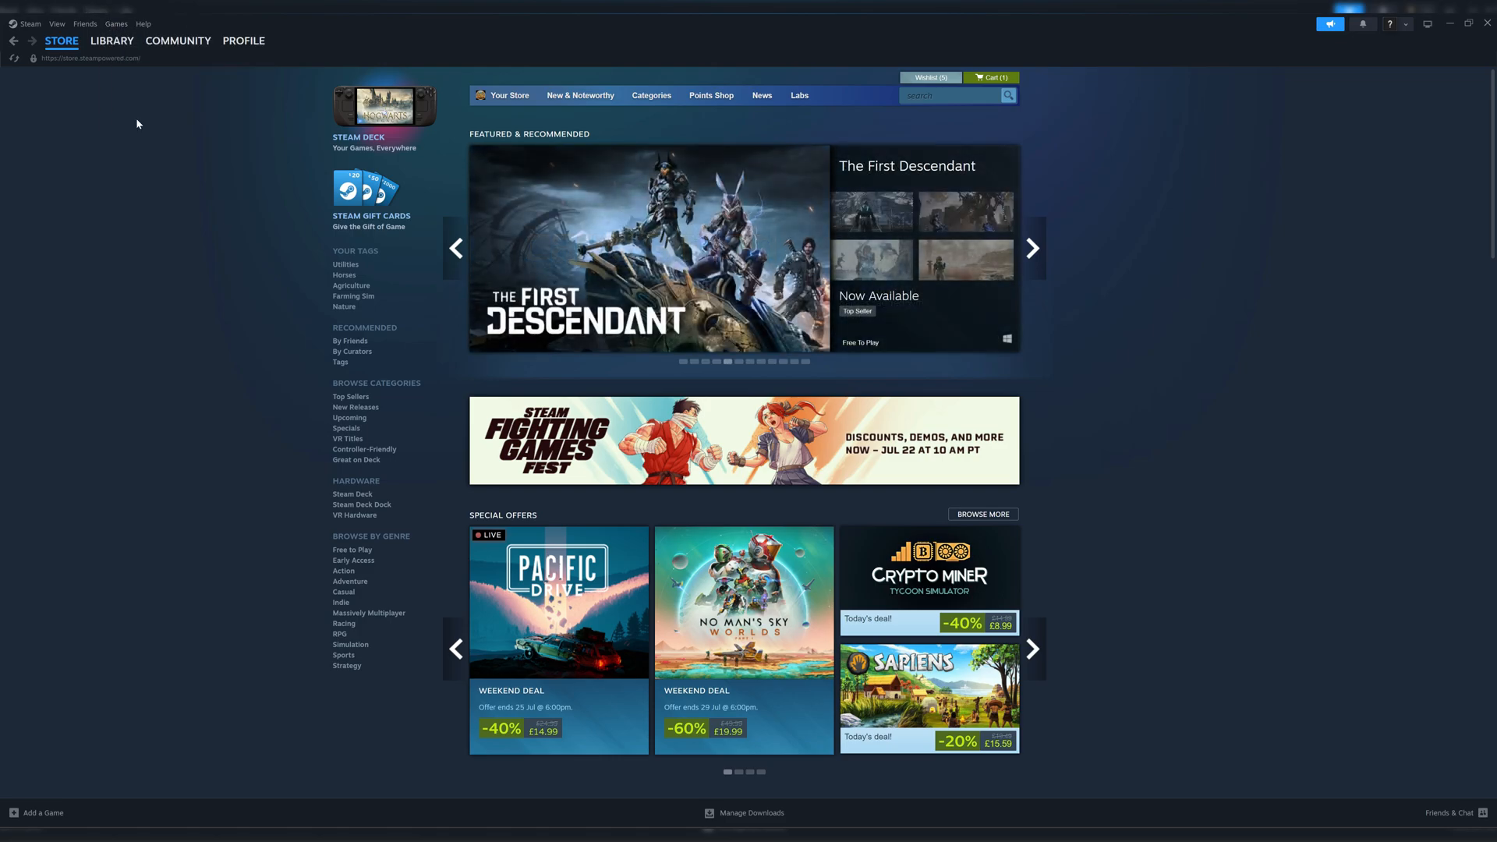
click(36, 812)
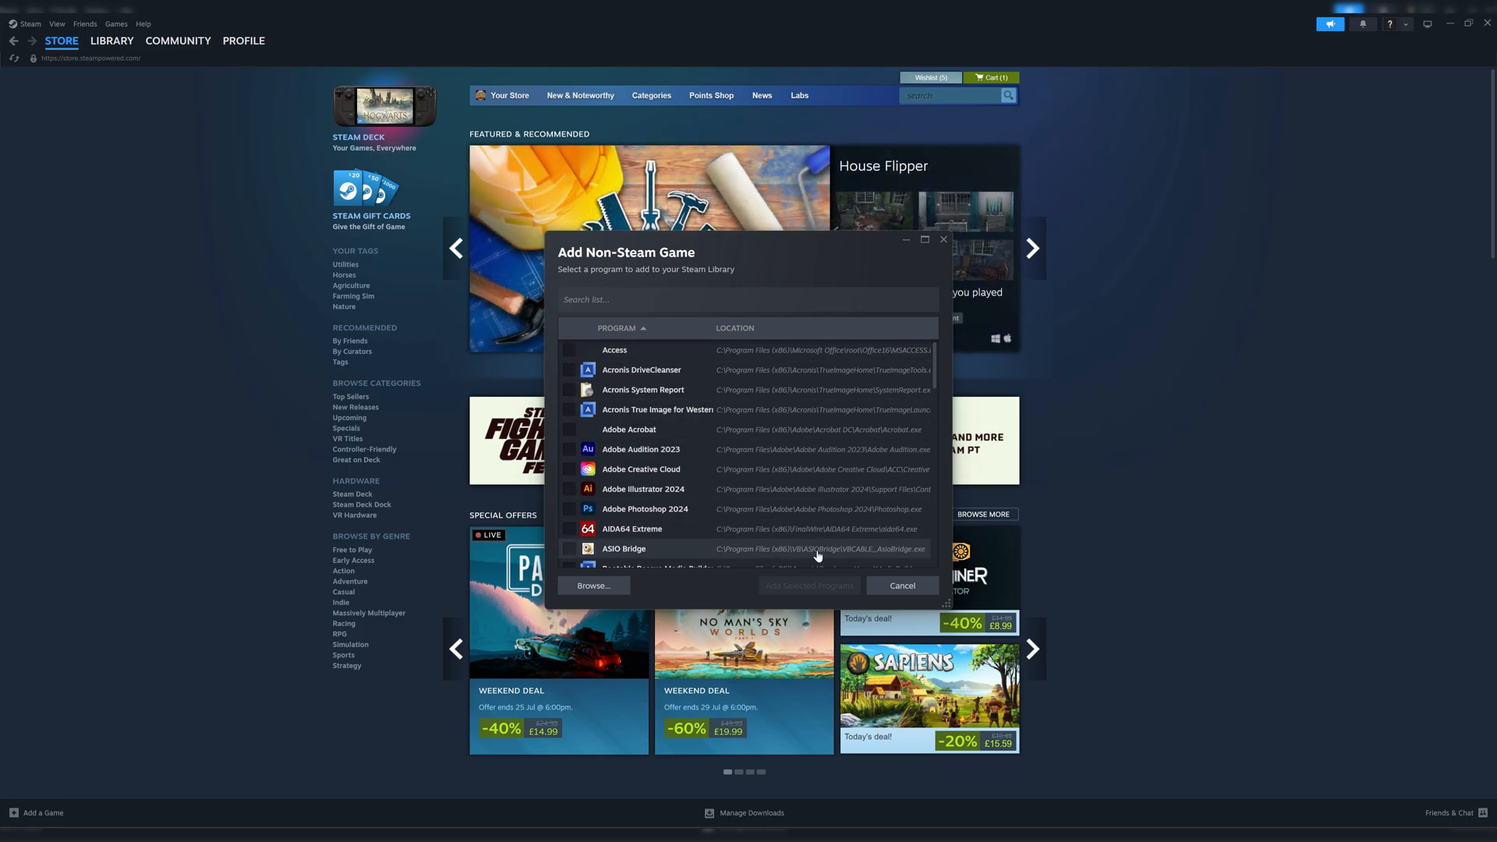
mouse_move(109, 139)
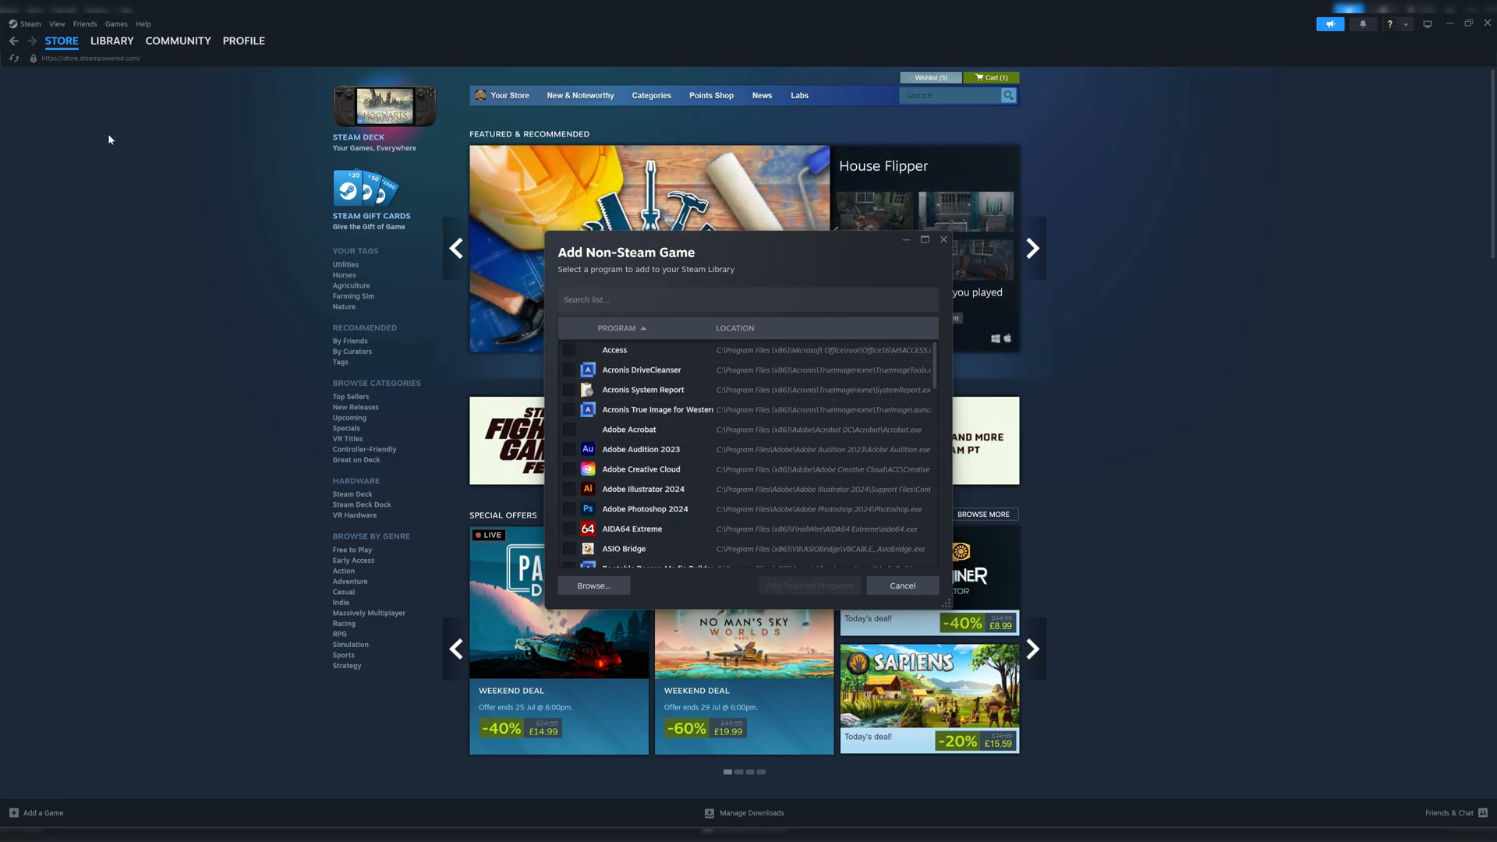
click(112, 40)
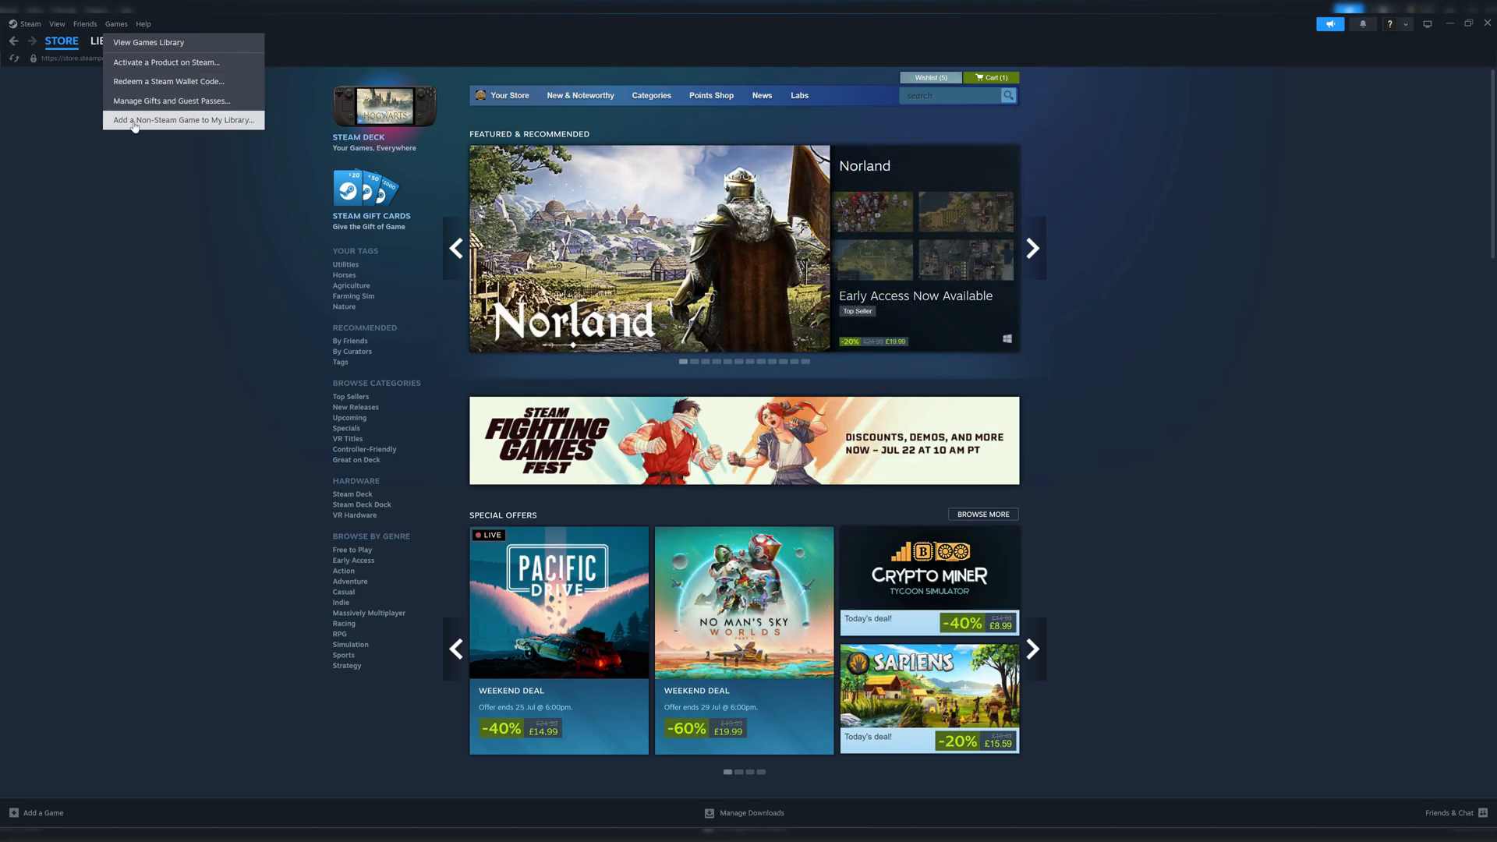
click(178, 119)
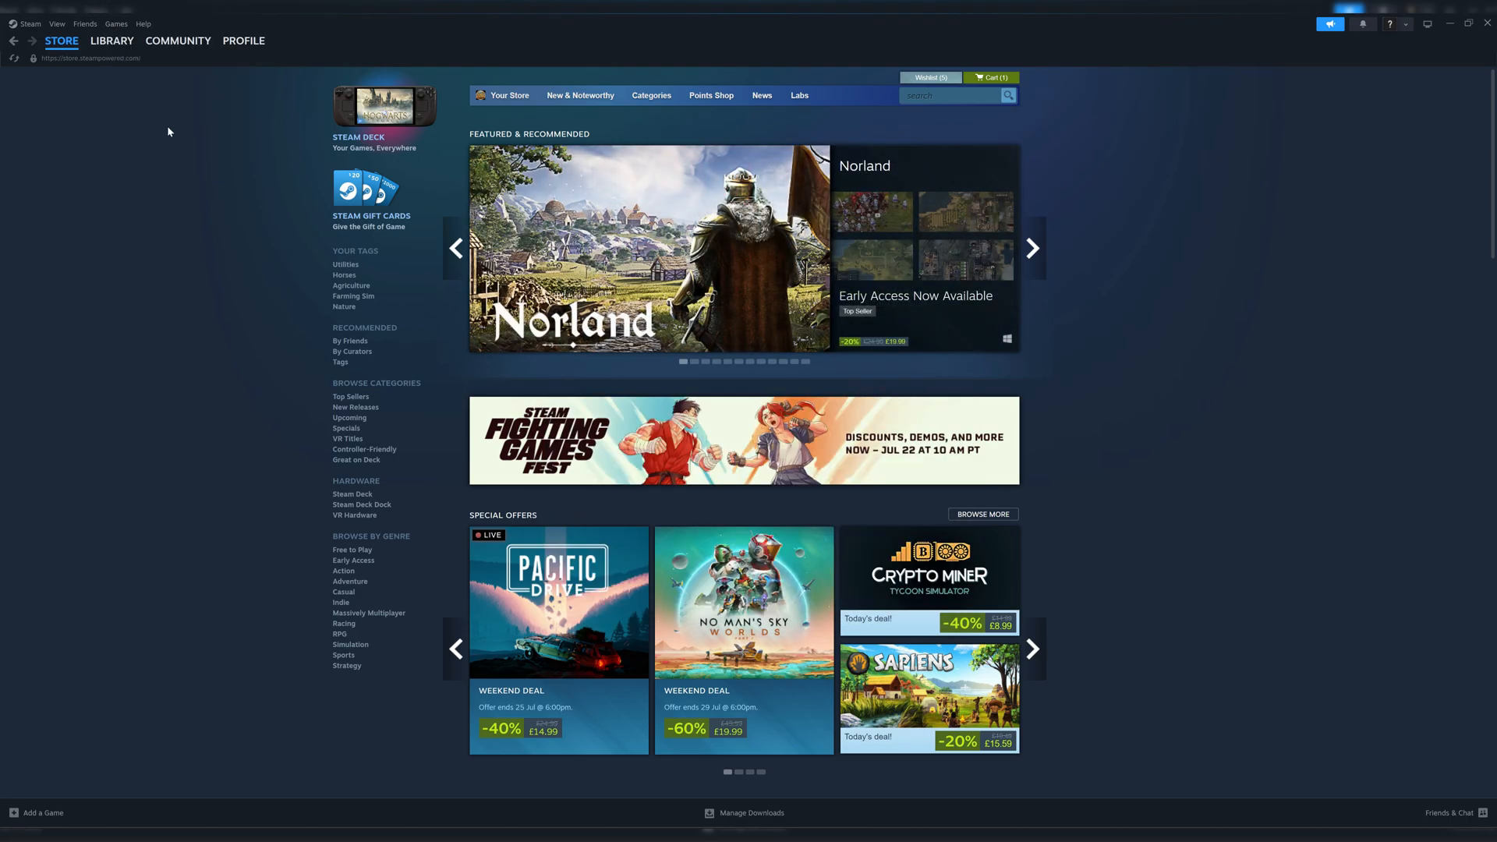
mouse_move(447, 448)
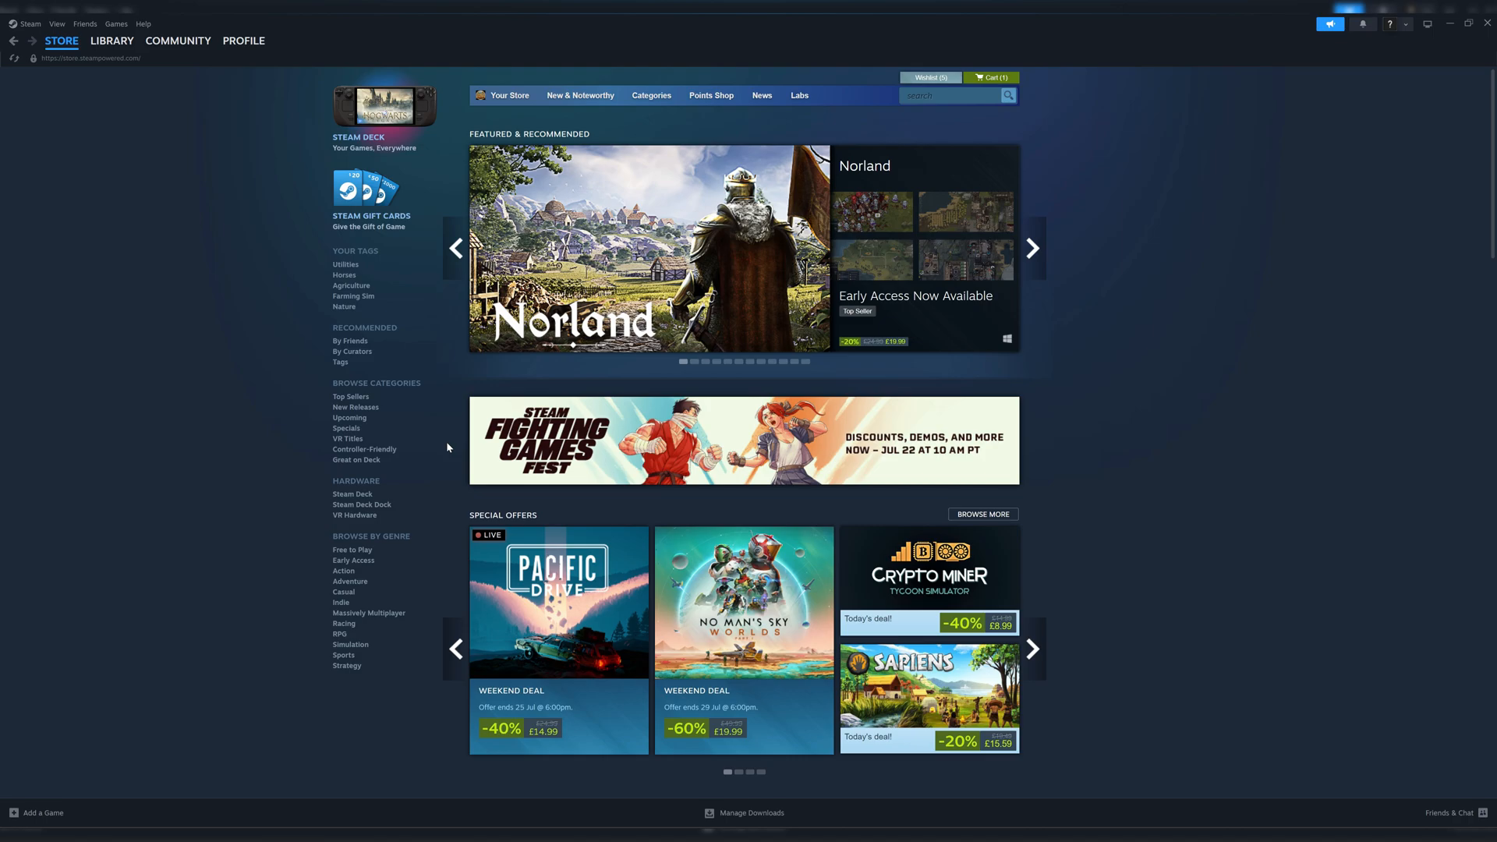
click(112, 41)
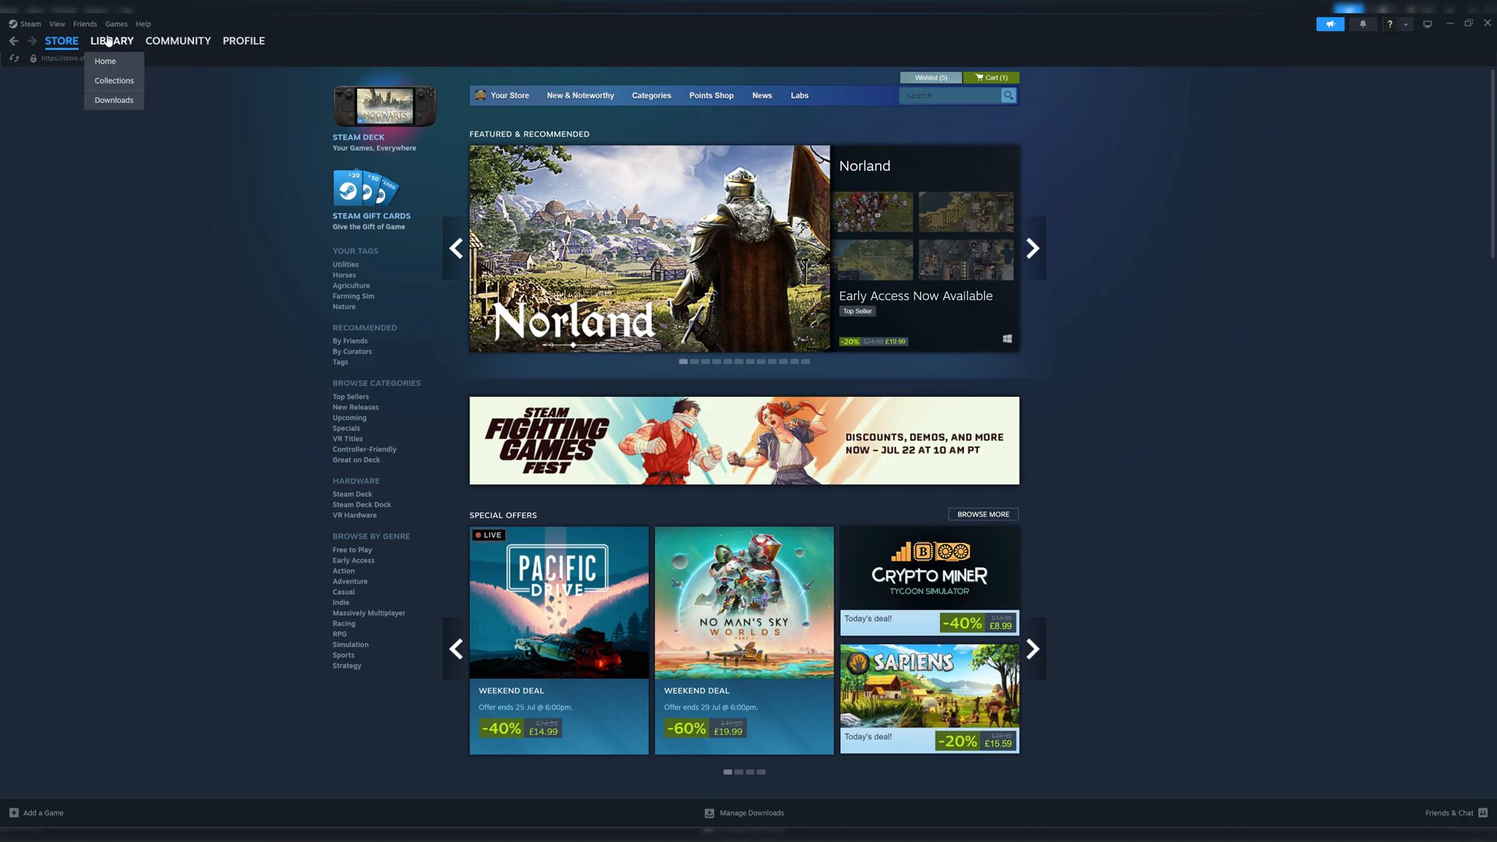
Show the library home with the Starfield page and favourites like Farming Simulator 22.
click(106, 60)
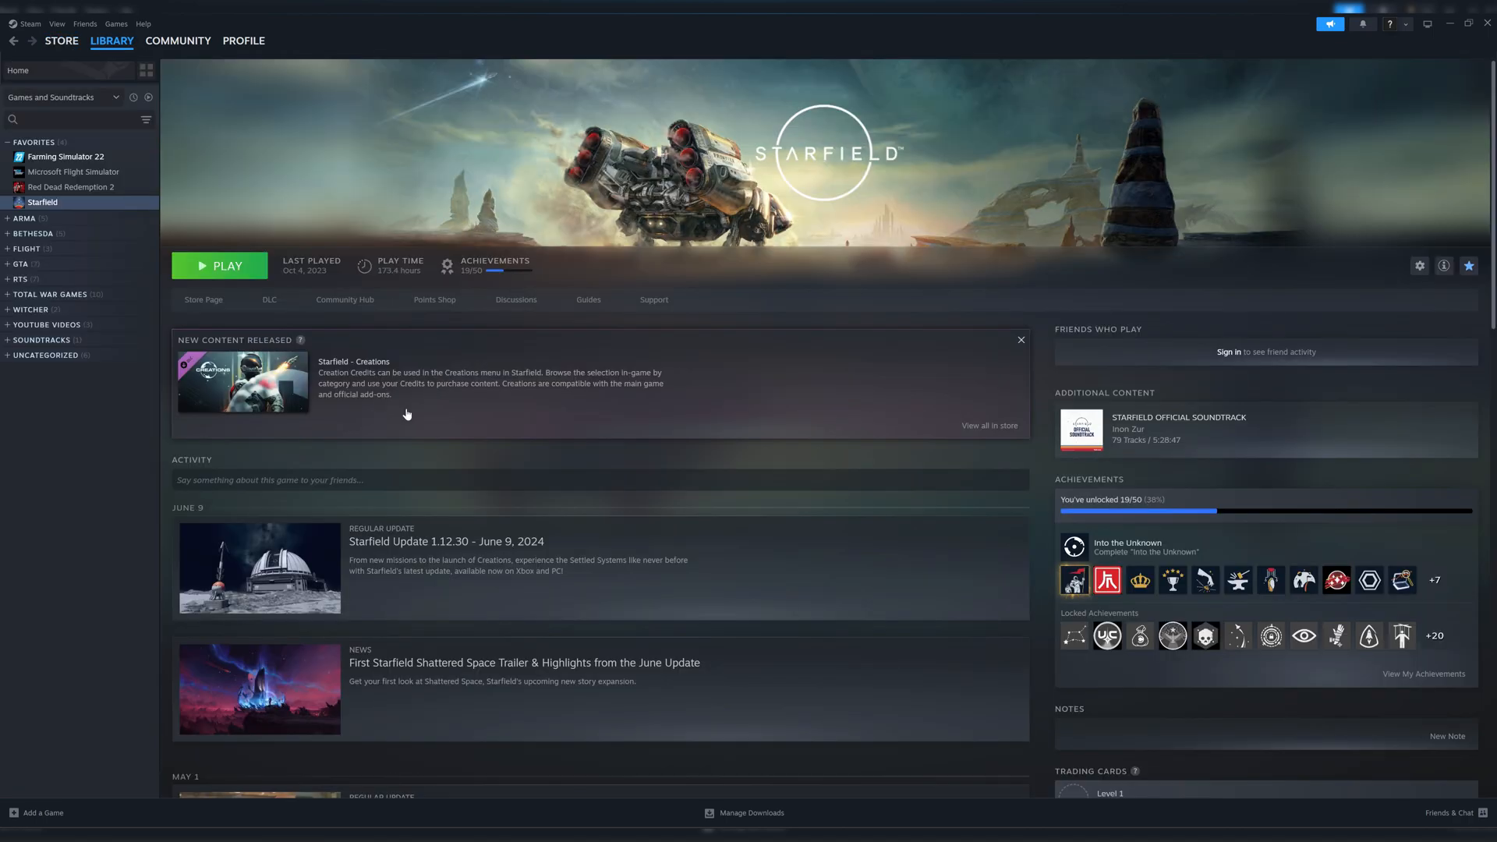
mouse_move(72, 217)
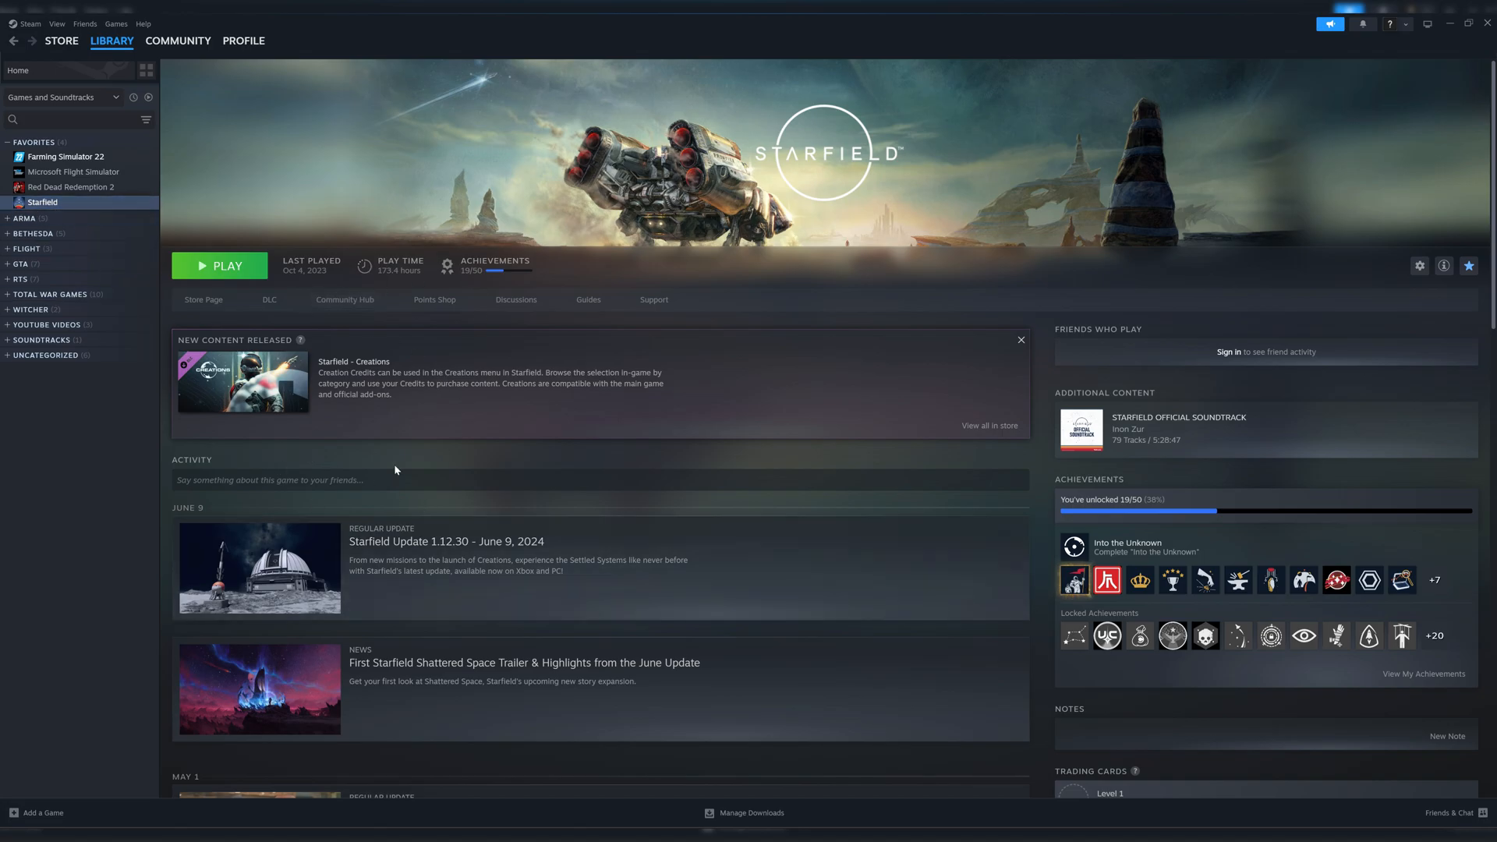
mouse_move(723, 471)
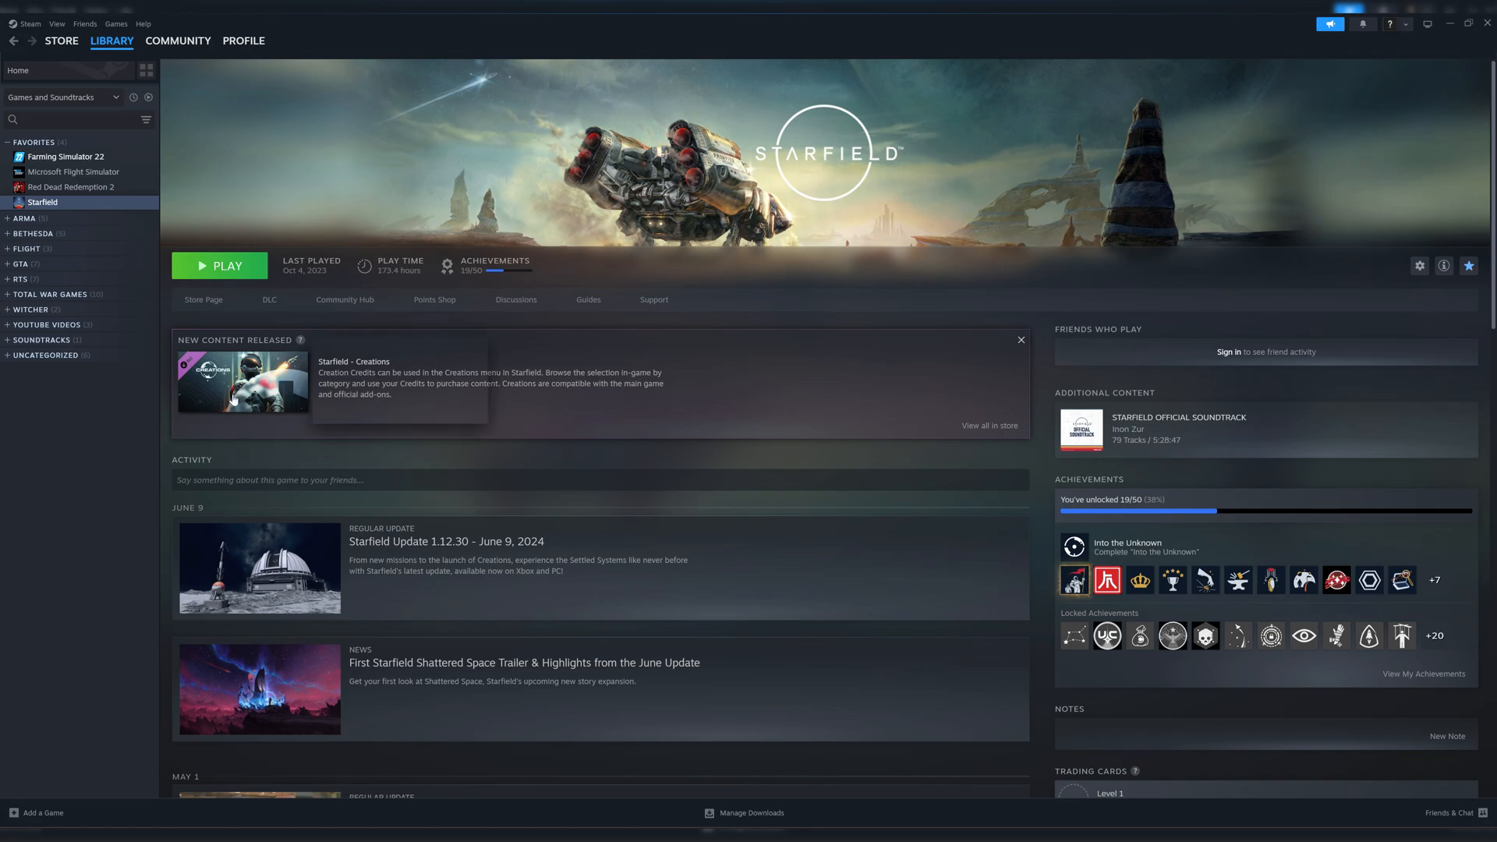
mouse_move(434, 419)
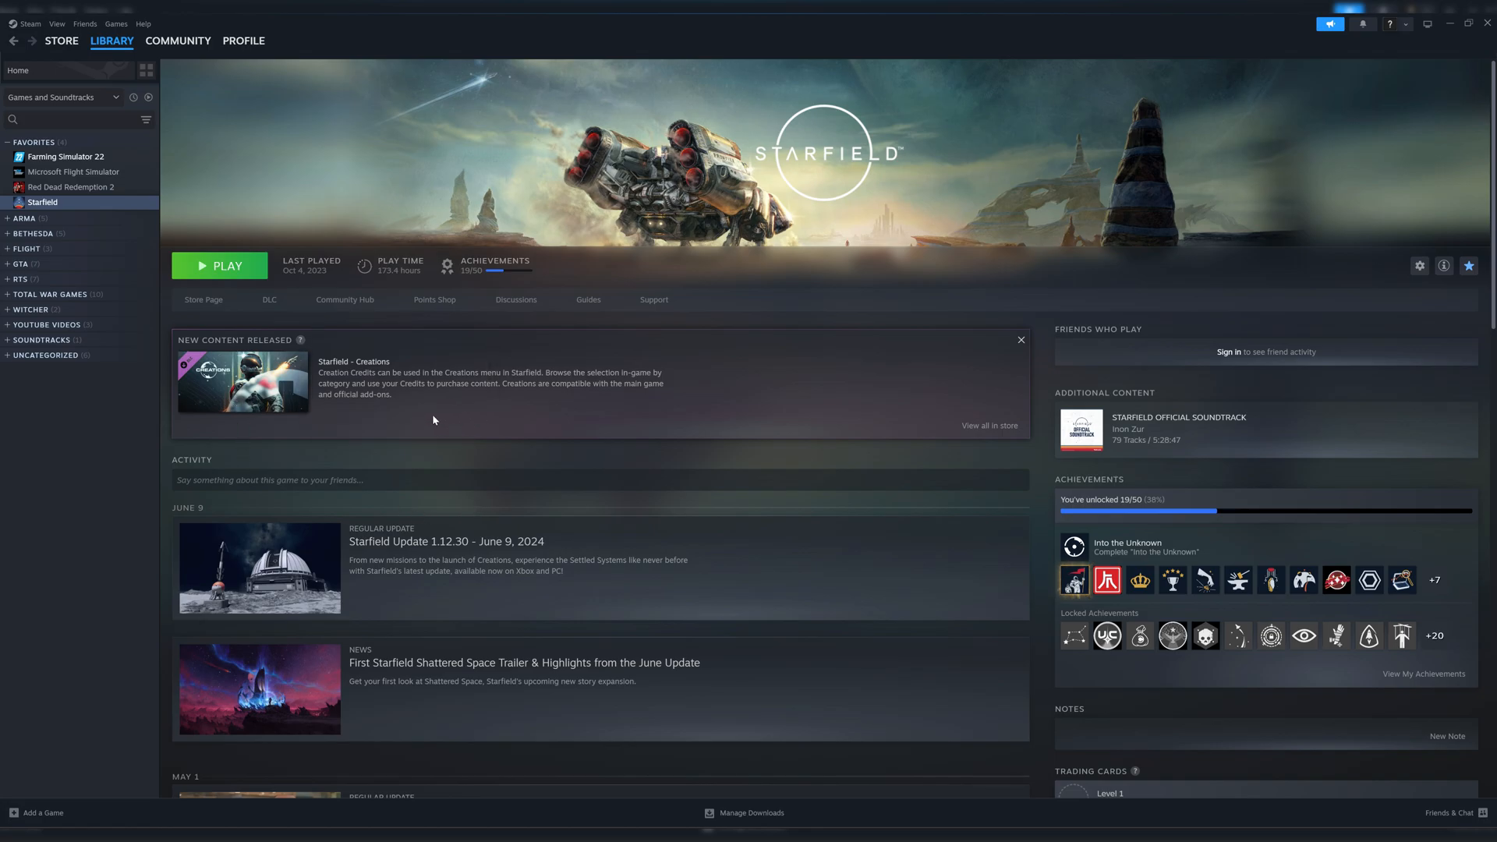